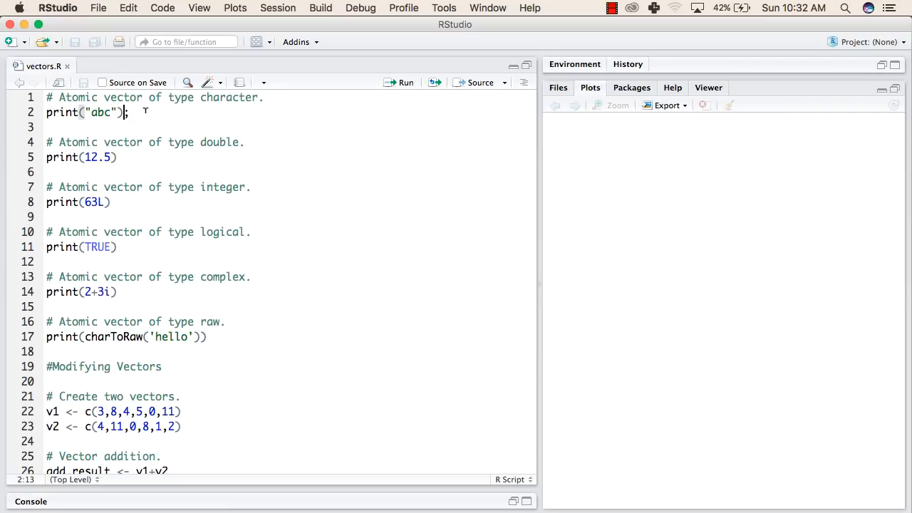
# - Step through the atomic vector prints for 12.5 (double), 63L (integer) and 2+3i (complex)
pyautogui.doubleClick(101, 113)
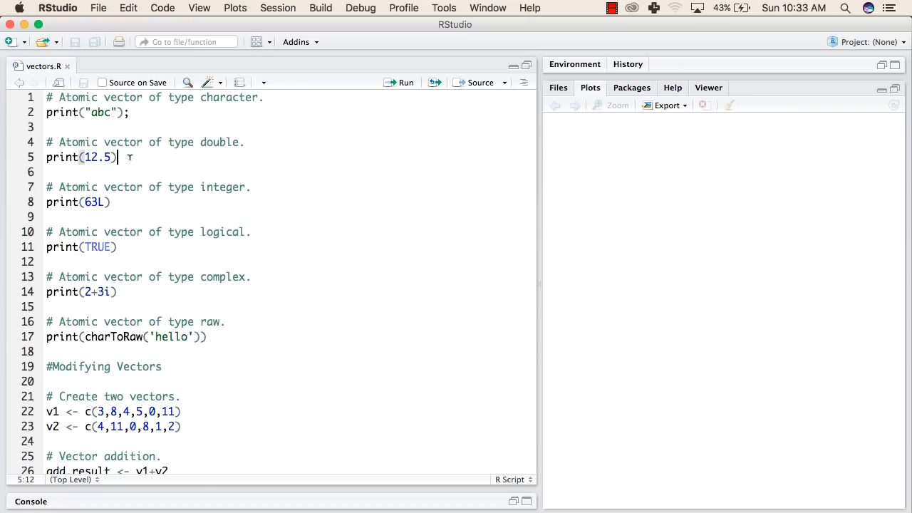
pyautogui.doubleClick(97, 157)
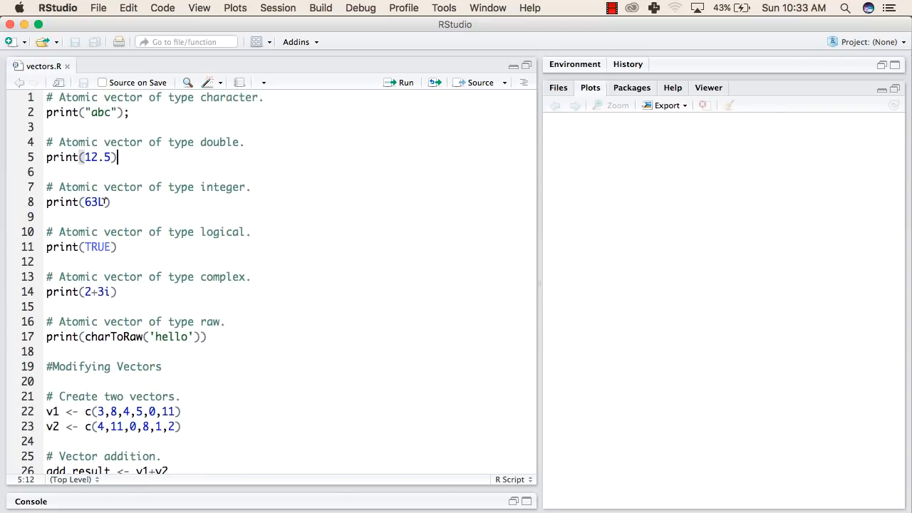
pyautogui.click(114, 202)
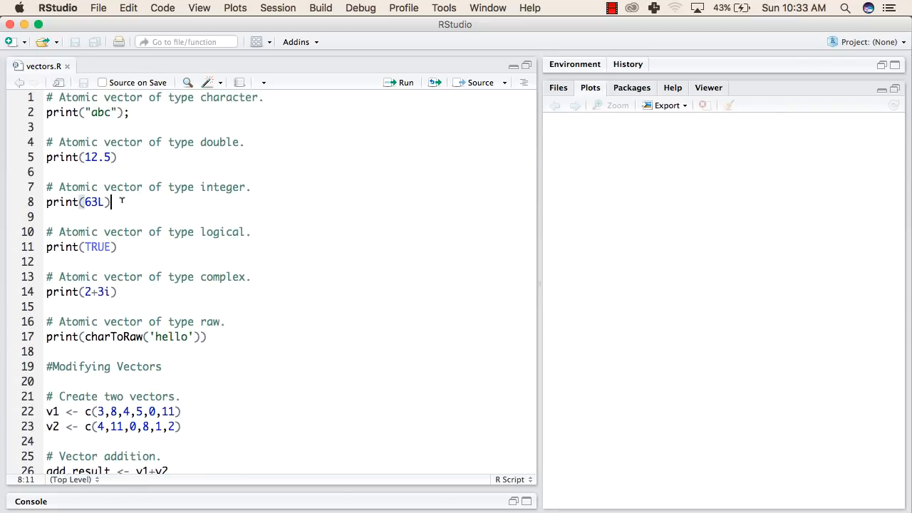
pyautogui.scroll(-3)
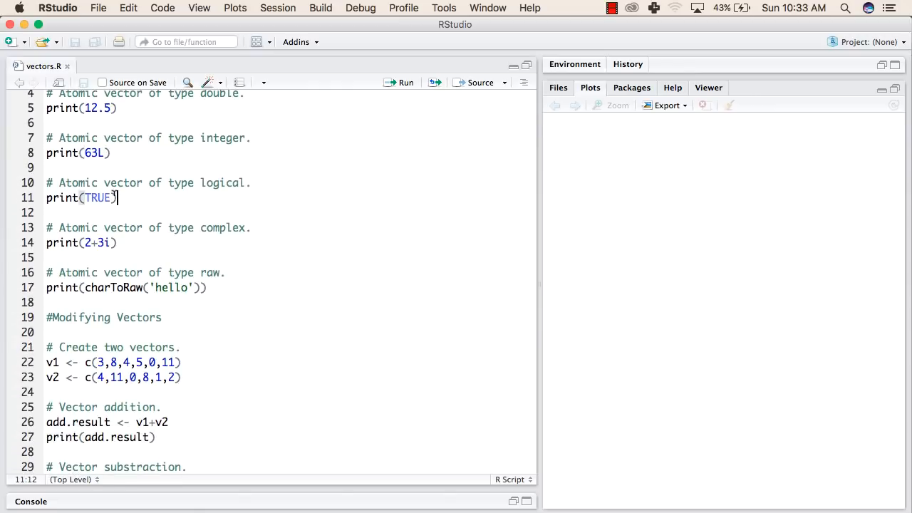
pyautogui.click(117, 242)
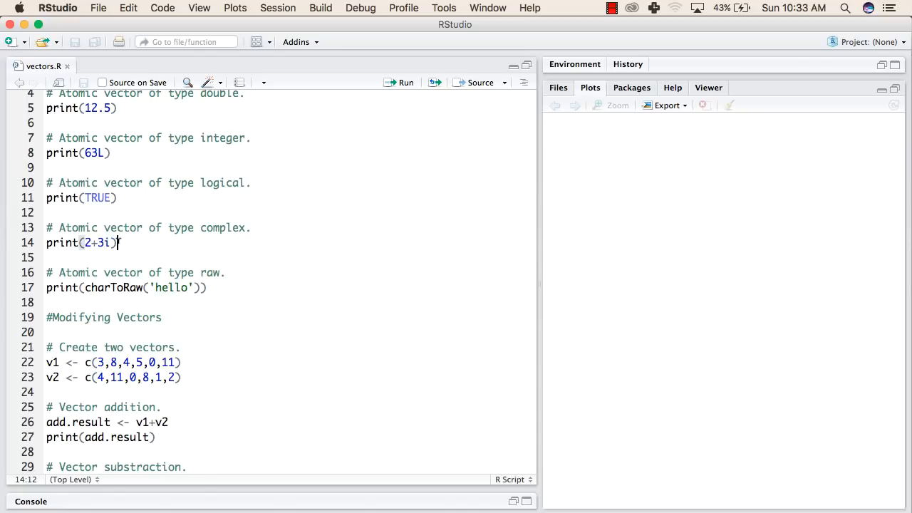
# - Show the raw charToRaw output 68 65 6c 6c 6f in the Console
pyautogui.scroll(-3)
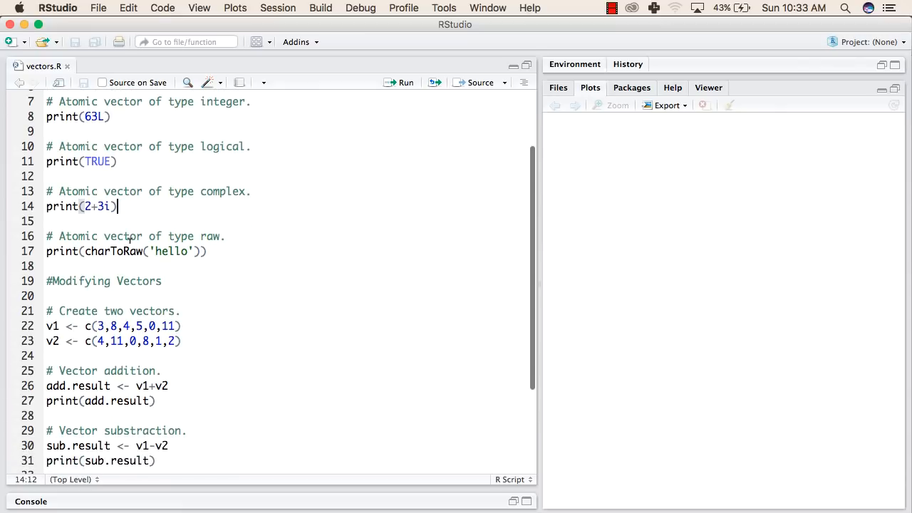
pyautogui.scroll(-3)
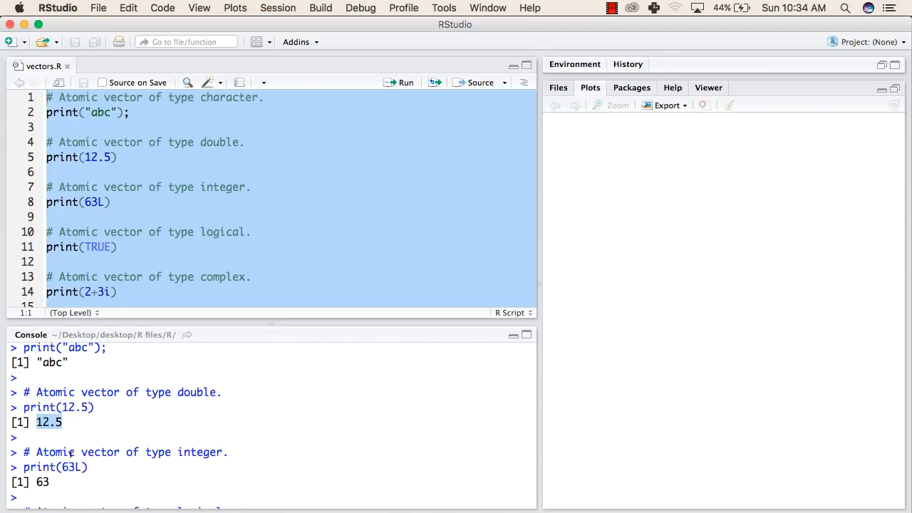
pyautogui.scroll(-3)
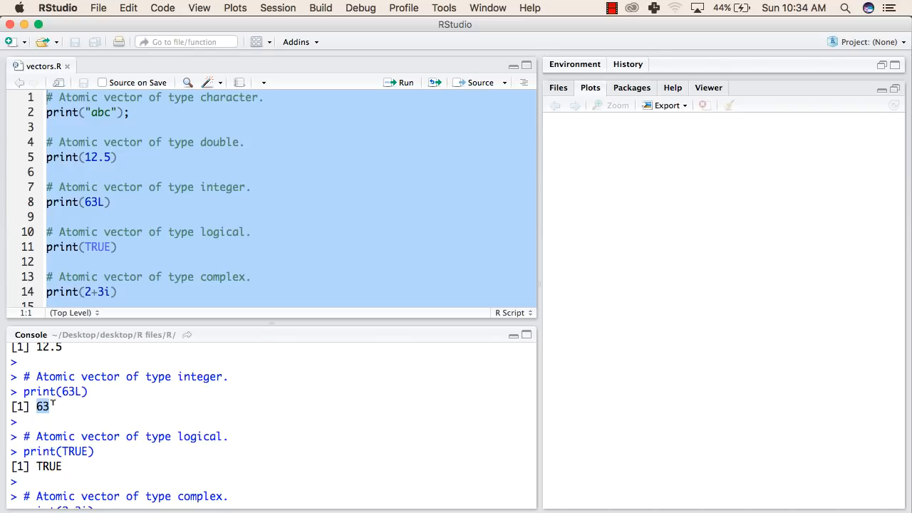
pyautogui.scroll(-3)
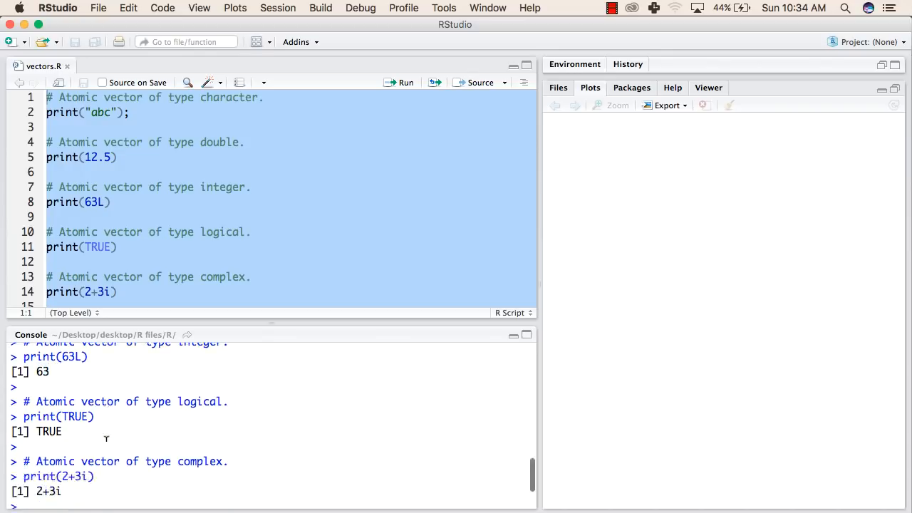
pyautogui.scroll(-3)
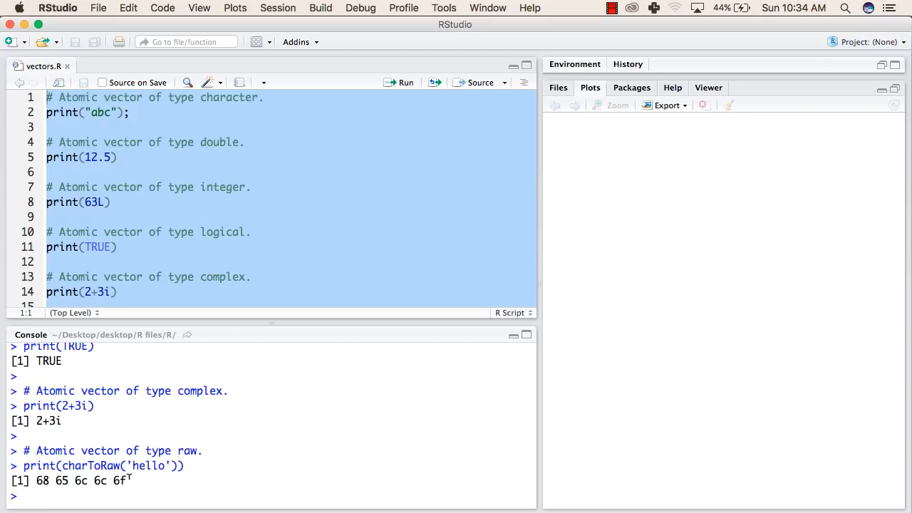
pyautogui.doubleClick(118, 480)
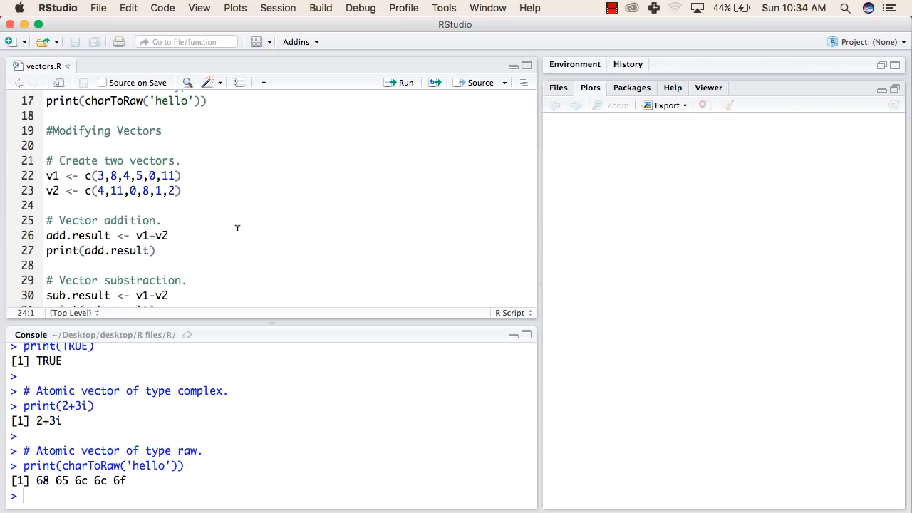
# - Mark the lines creating v1 <- c(3,8,4,5,0,11) and v2 <- c(4,11,0,8,1,2)
pyautogui.scroll(-3)
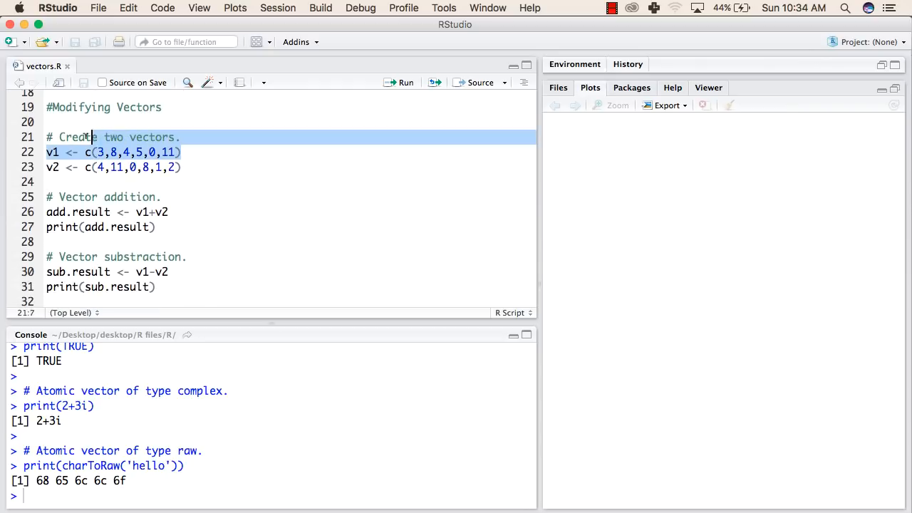
pyautogui.click(181, 151)
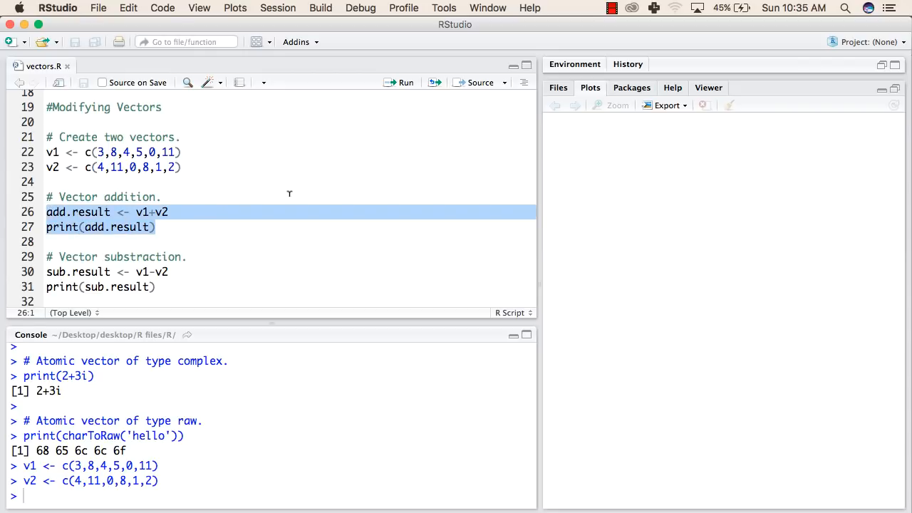
# - Run the vector addition so add.result prints 7 19 4 13 1 13
pyautogui.click(400, 83)
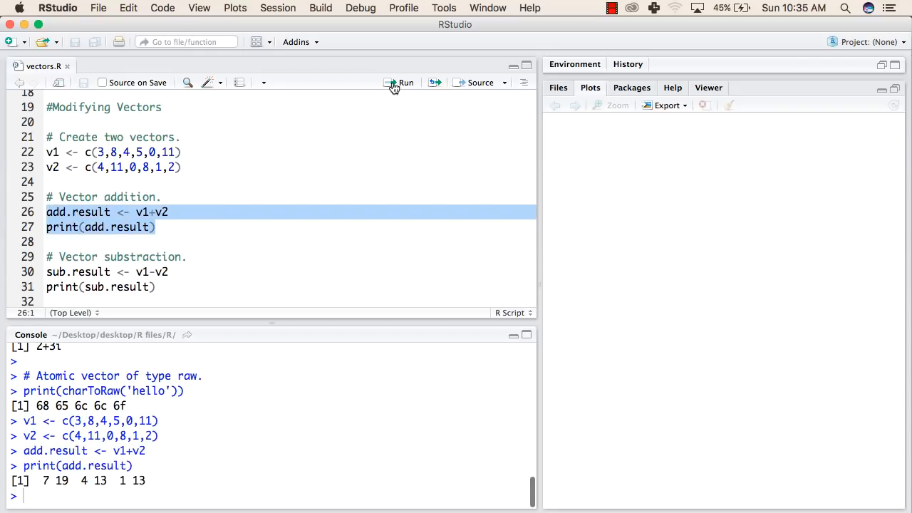
pyautogui.click(111, 211)
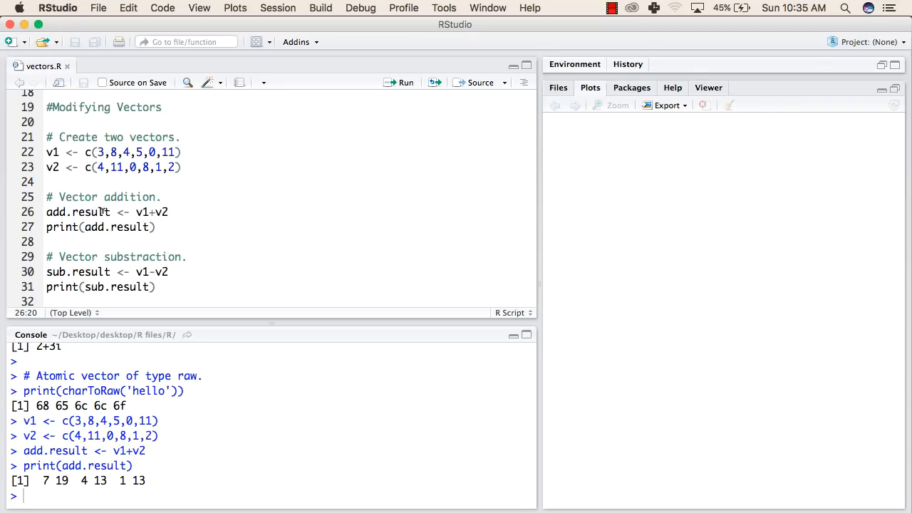
pyautogui.doubleClick(77, 210)
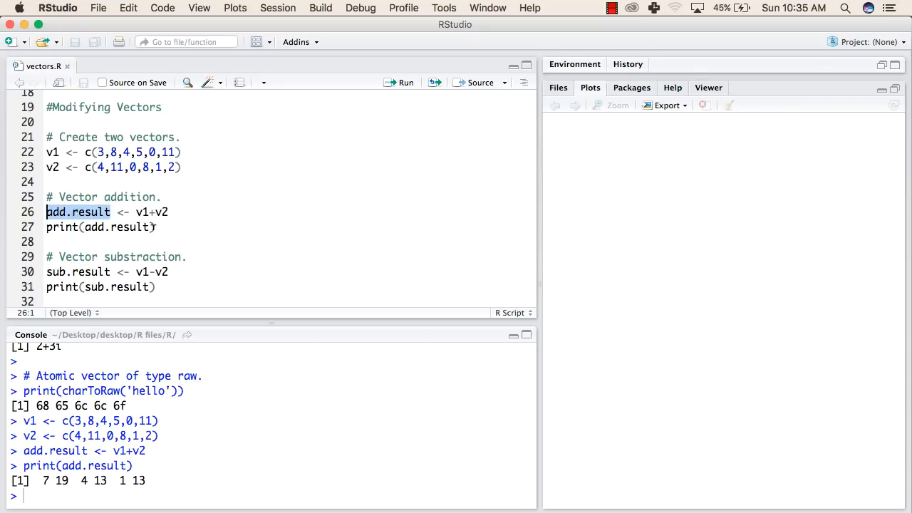
pyautogui.click(149, 226)
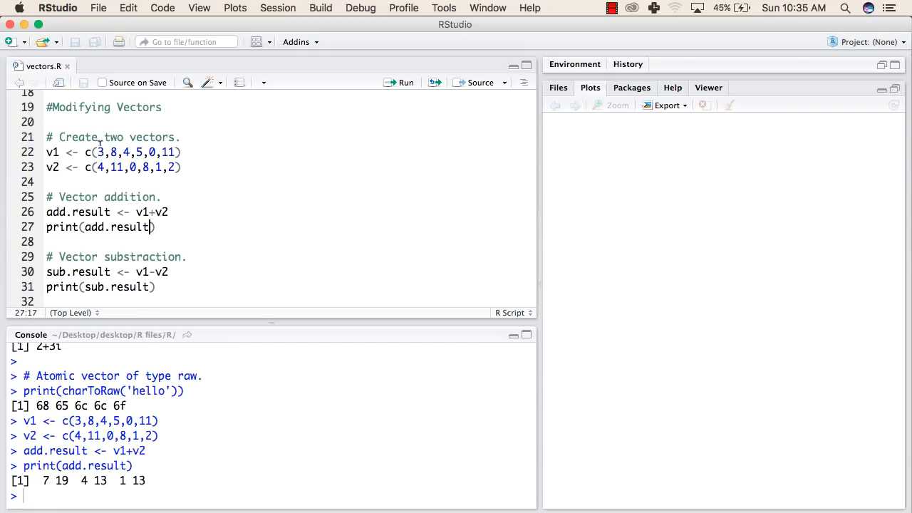
# - Check the result value 19 against the v1 and v2 definitions (8 + 11)
pyautogui.moveTo(97, 151); pyautogui.dragTo(103, 167)
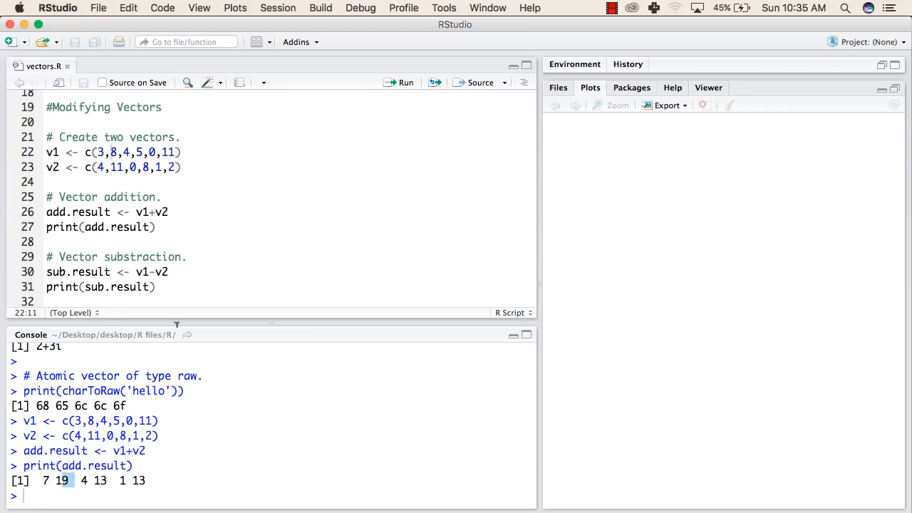
pyautogui.click(113, 151)
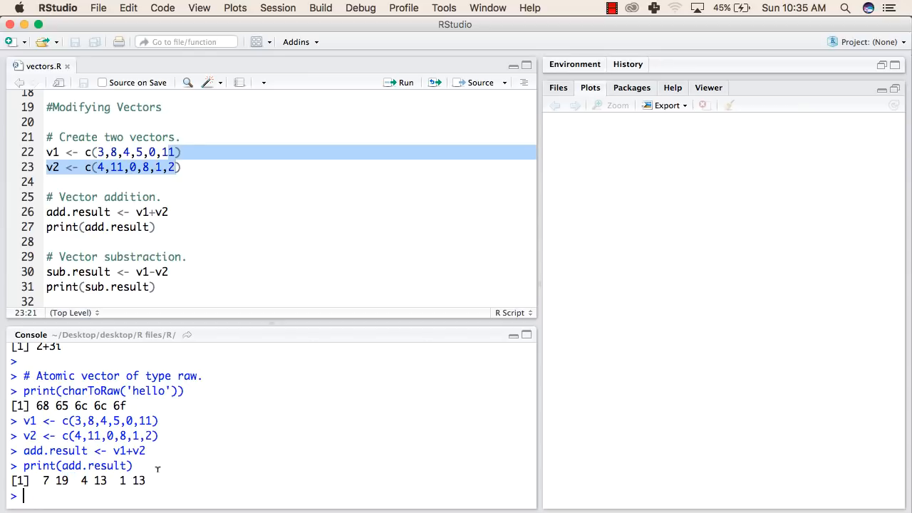
pyautogui.scroll(-3)
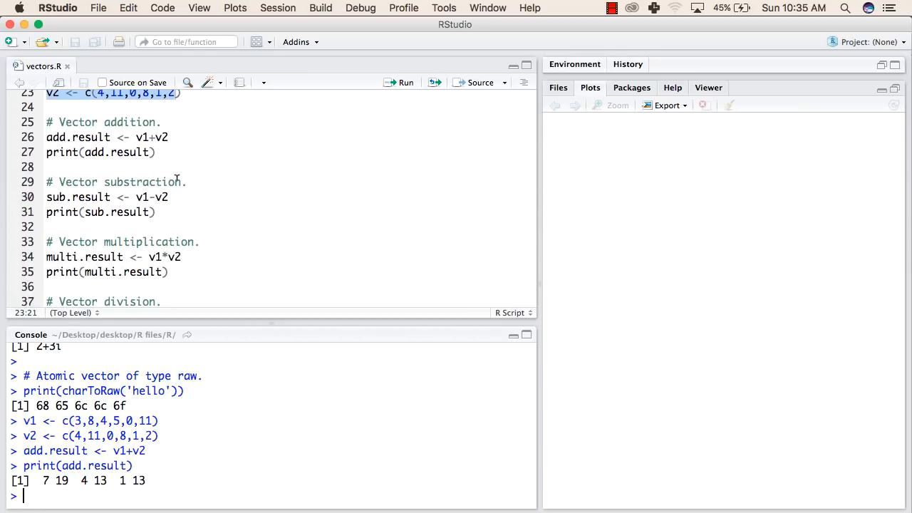
pyautogui.scroll(-3)
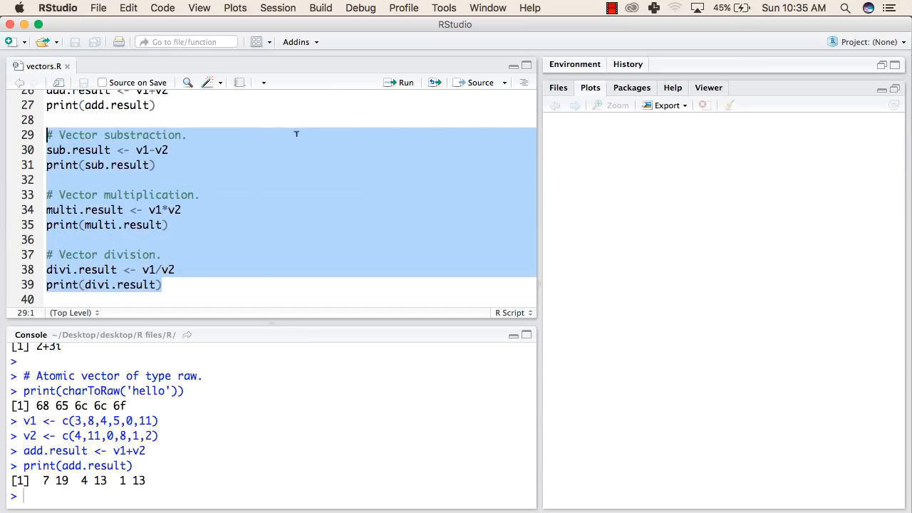
pyautogui.click(404, 81)
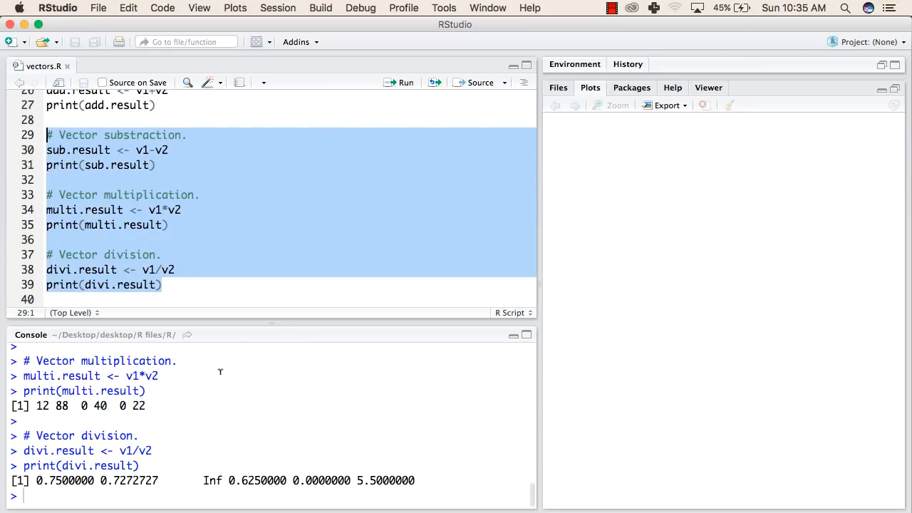